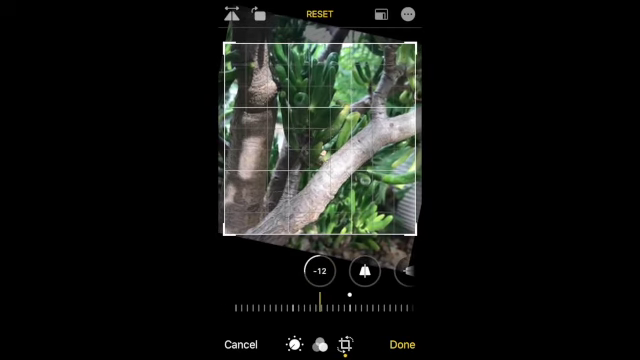
- Straighten the tilted branch photo and switch the crop to Freeform
left_click_drag(330, 305, 290, 305)
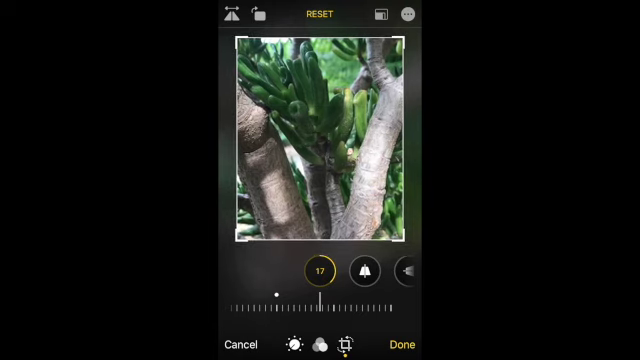
left_click(387, 13)
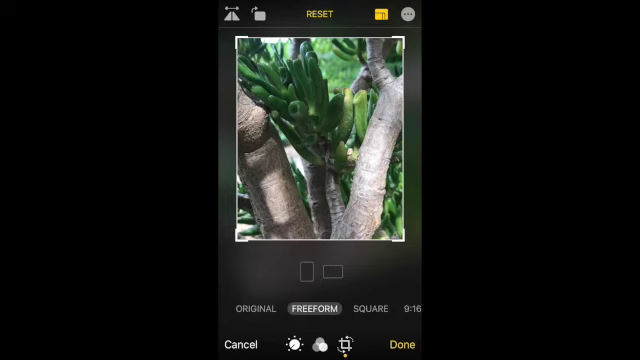
left_click(369, 308)
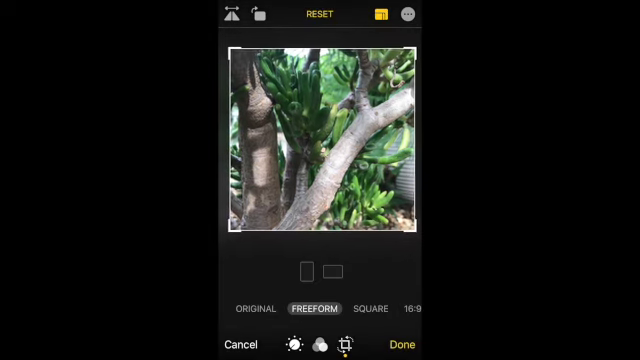
- Accept the near-square crop of the diagonal branch and move on to light adjustments
left_click(362, 308)
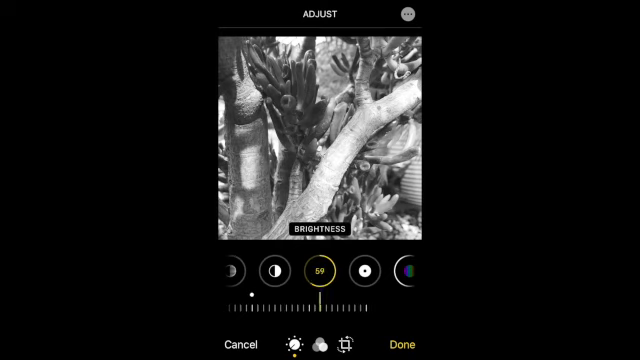
- Raise the black-and-white branch photo's brightness to 59 and contrast to 20
left_click_drag(330, 302, 300, 302)
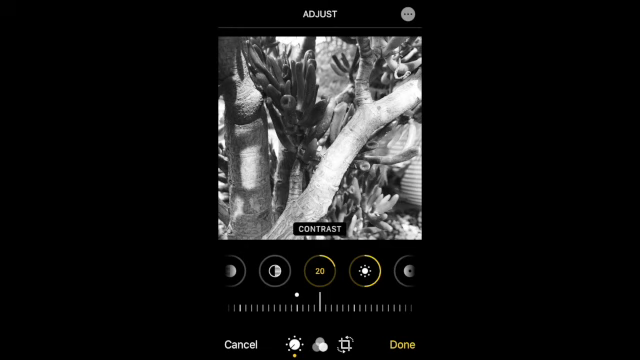
left_click(404, 341)
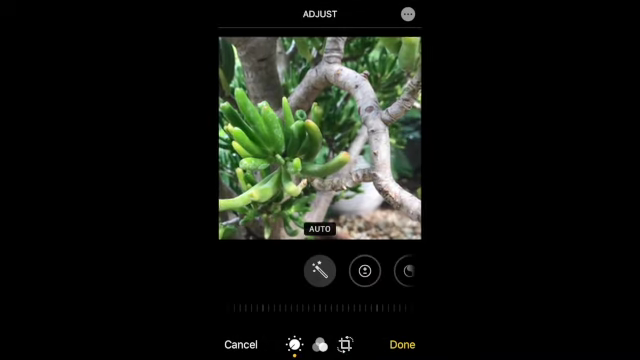
- Make the curving-branch photo mono with brightness 27 and contrast 29
scroll("left", 3)
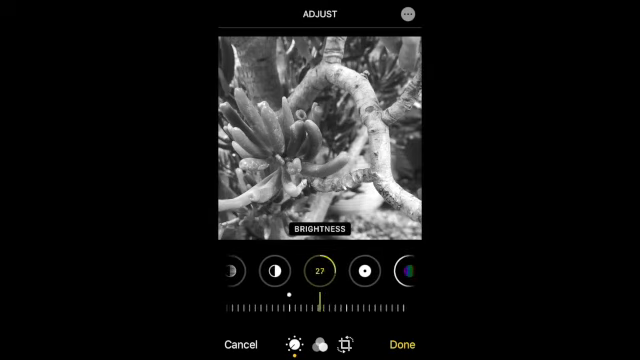
left_click(369, 277)
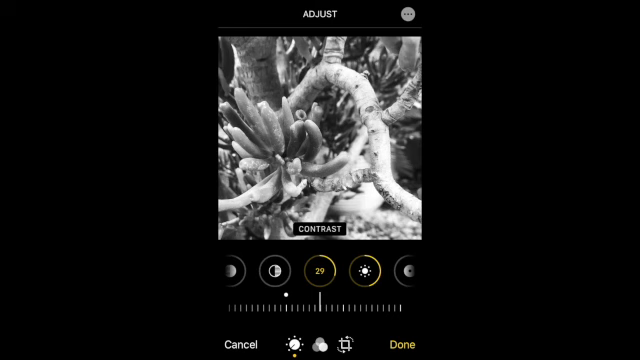
left_click(415, 340)
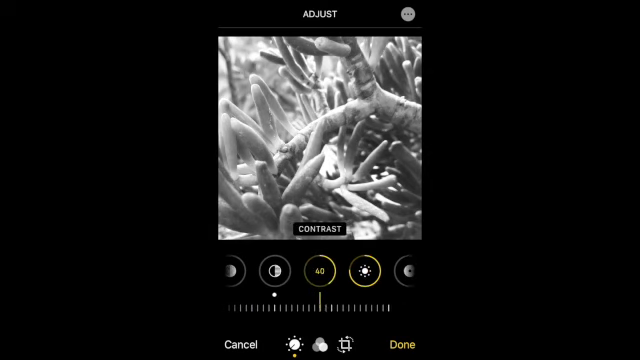
- Finish the third branch photo at contrast 40 in mono and leave Photos
left_click(404, 343)
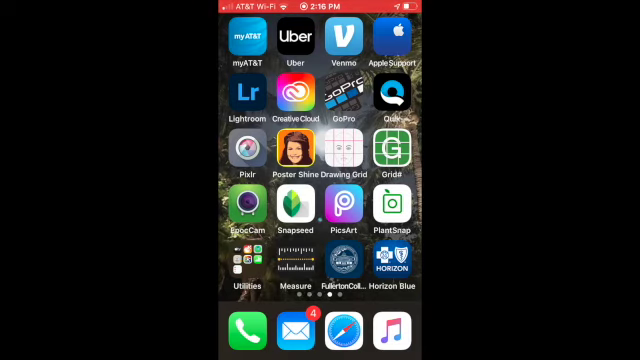
- Start a Pixlr collage with black-and-white branch photos from the photo library
left_click(290, 160)
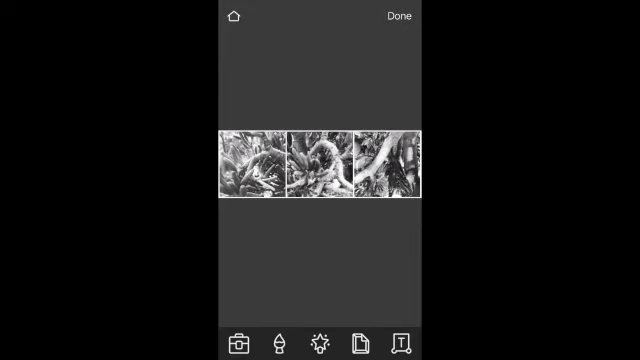
left_click(237, 16)
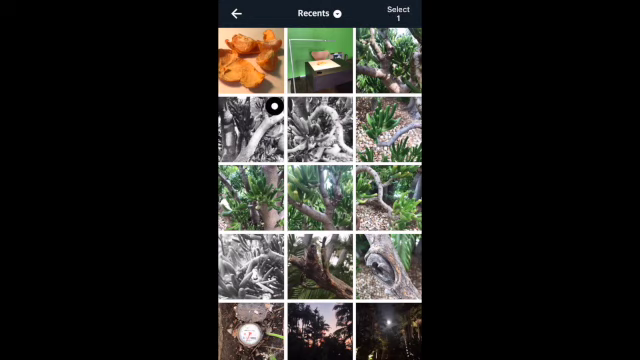
left_click(337, 107)
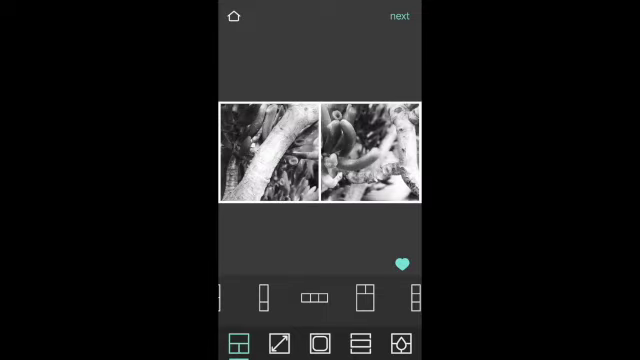
- Switch to three panels in a row and fill each with a branch photo
left_click(315, 295)
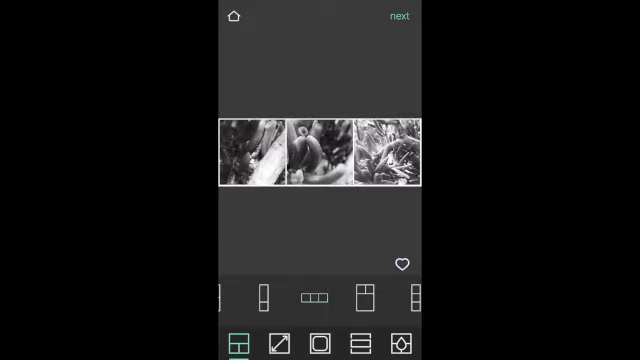
left_click(388, 157)
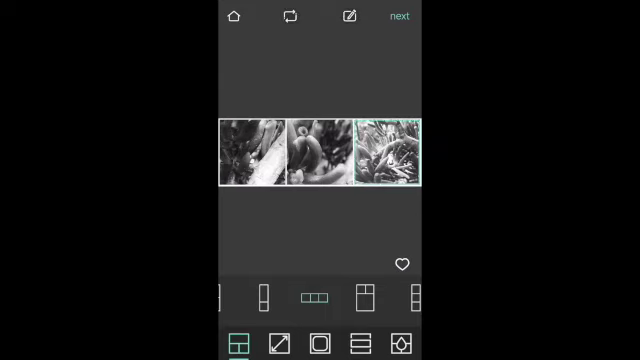
left_click(320, 155)
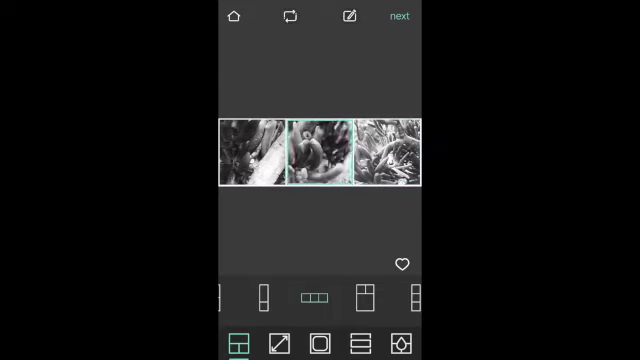
left_click(246, 155)
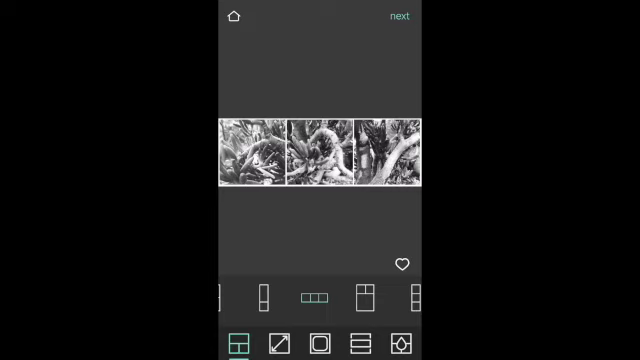
left_click(390, 155)
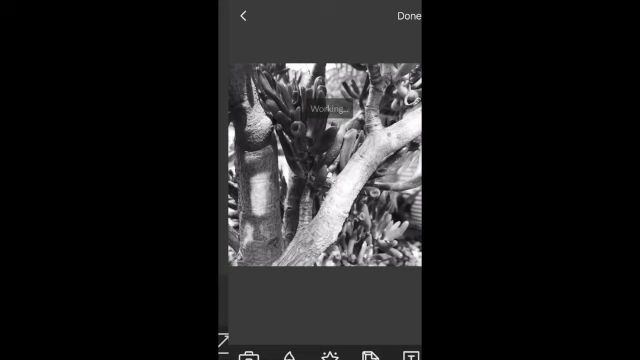
- Rotate and flip the branch photo in its collage panel
left_click(238, 343)
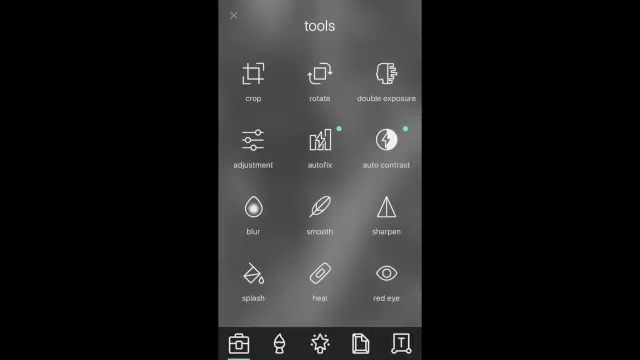
left_click(317, 73)
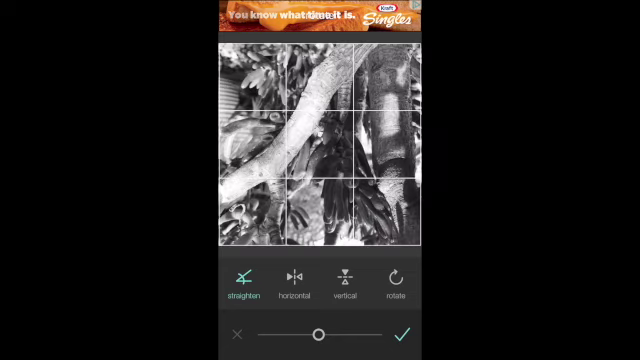
left_click(405, 333)
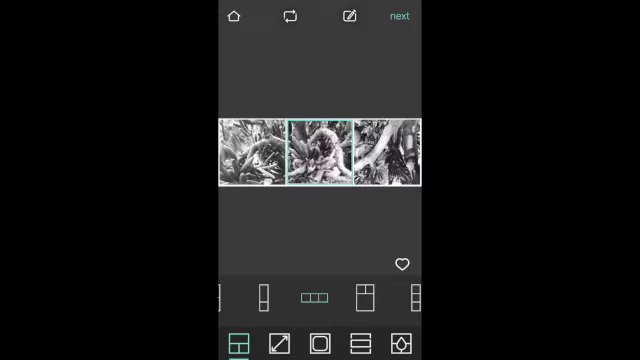
- Confirm the three-panel collage as finished to reach Pixlr's save options
left_click(394, 15)
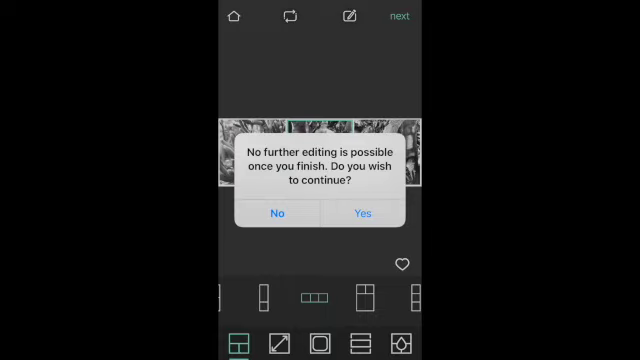
left_click(363, 214)
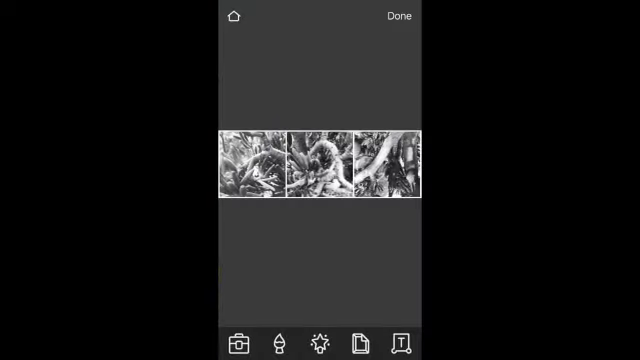
left_click(398, 16)
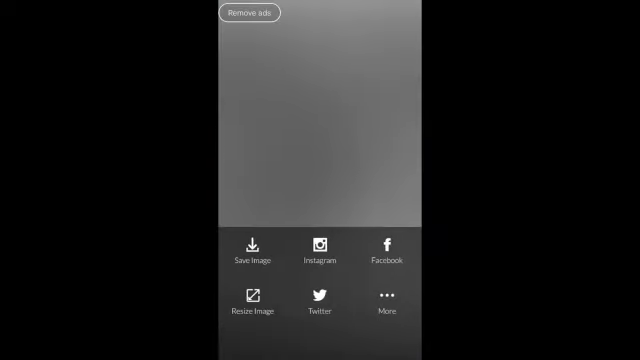
- Save the collage image to the phone and exit the branch photo's editor
left_click(253, 254)
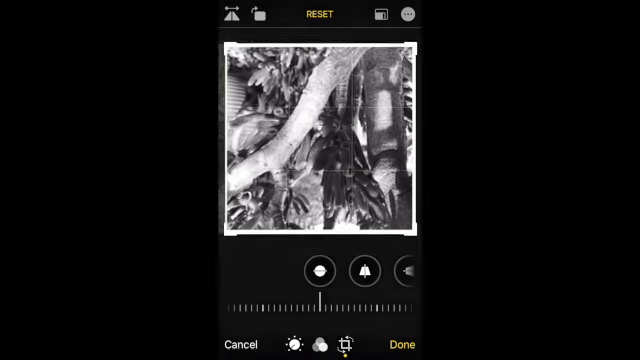
left_click(404, 344)
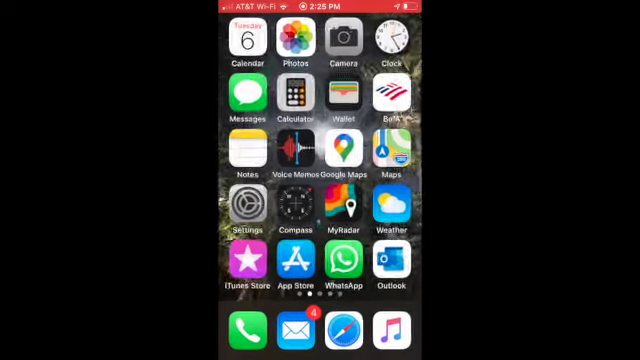
- Scroll through Grid# to reach the settings showing a square white 4-column grid
scroll("left", 3)
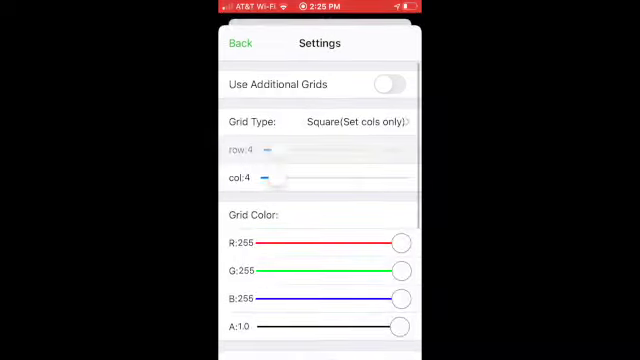
- Set Grid Type to Square (rows only), settle the row slider at 4, and go back
left_click(330, 121)
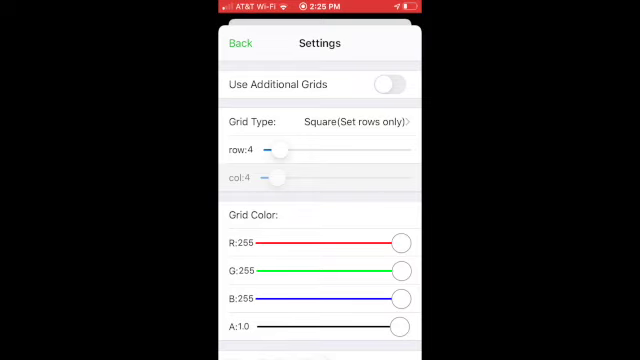
left_click_drag(283, 150, 310, 150)
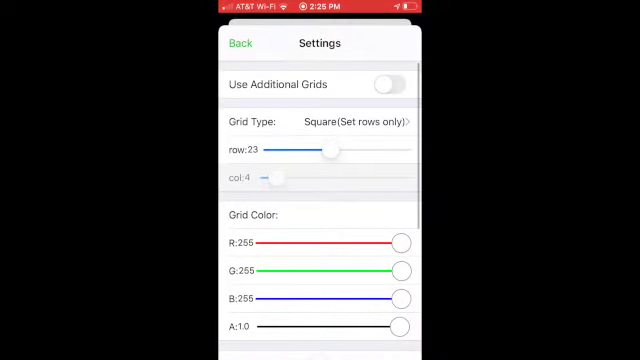
left_click_drag(332, 152, 282, 152)
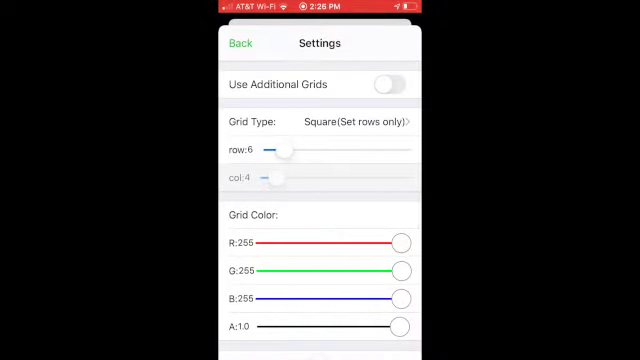
left_click_drag(288, 148, 270, 148)
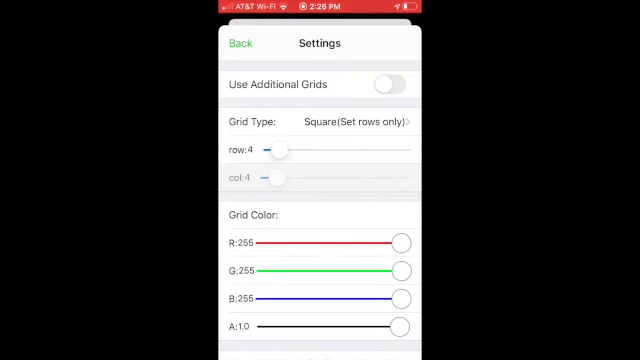
left_click(240, 43)
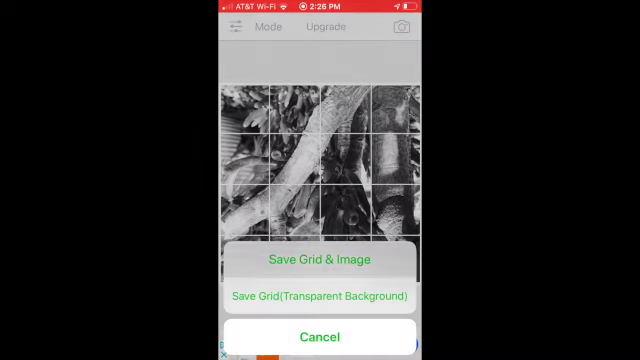
- Save the branch photo with its 4×4 grid and dismiss the Image Saved alert
left_click(320, 260)
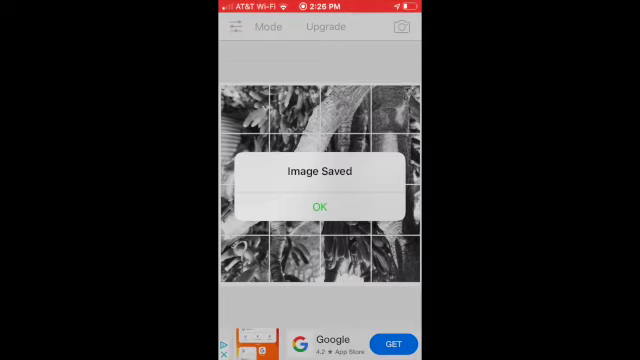
left_click(320, 203)
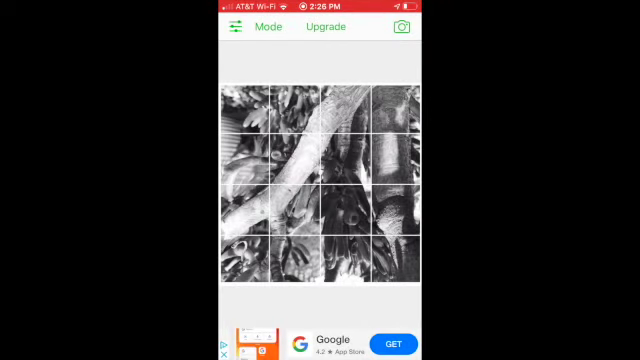